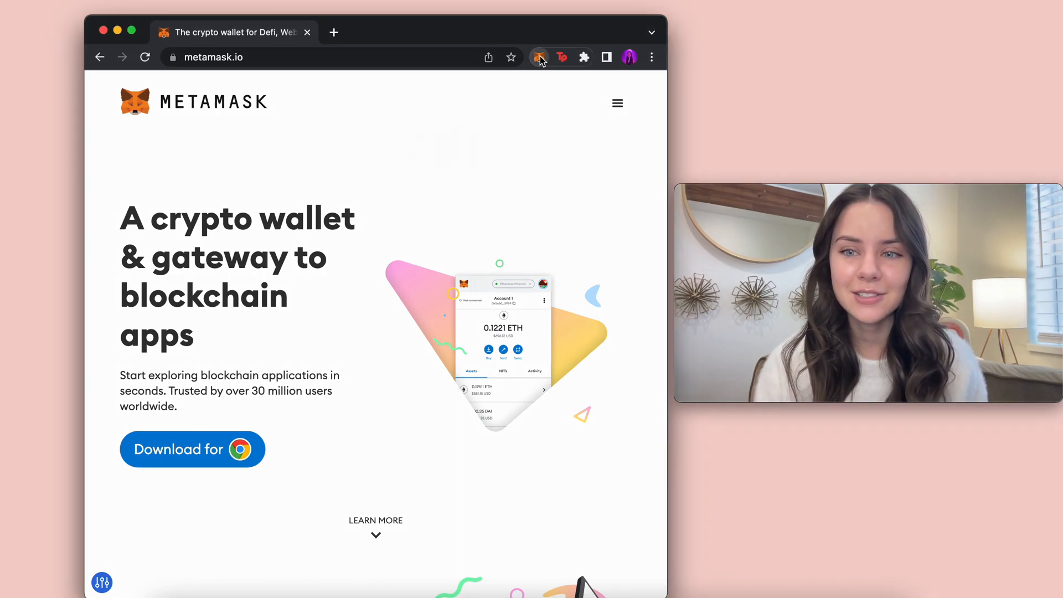
# - Show the wallet's 0.0002 ETH balance and the accounts list with Account 1 and Hex Conference
pyautogui.click(539, 56)
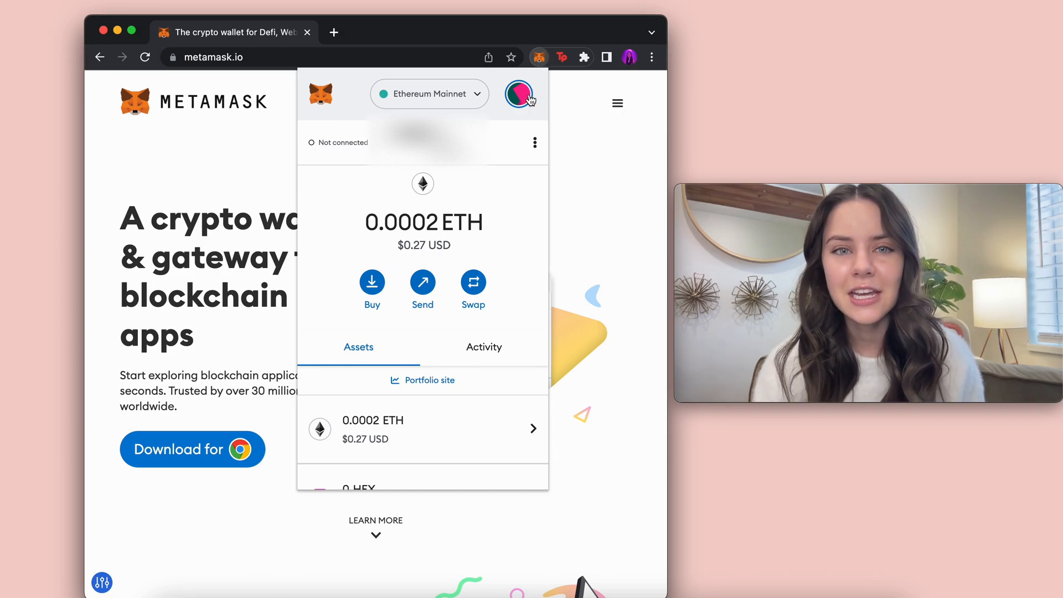
pyautogui.click(518, 93)
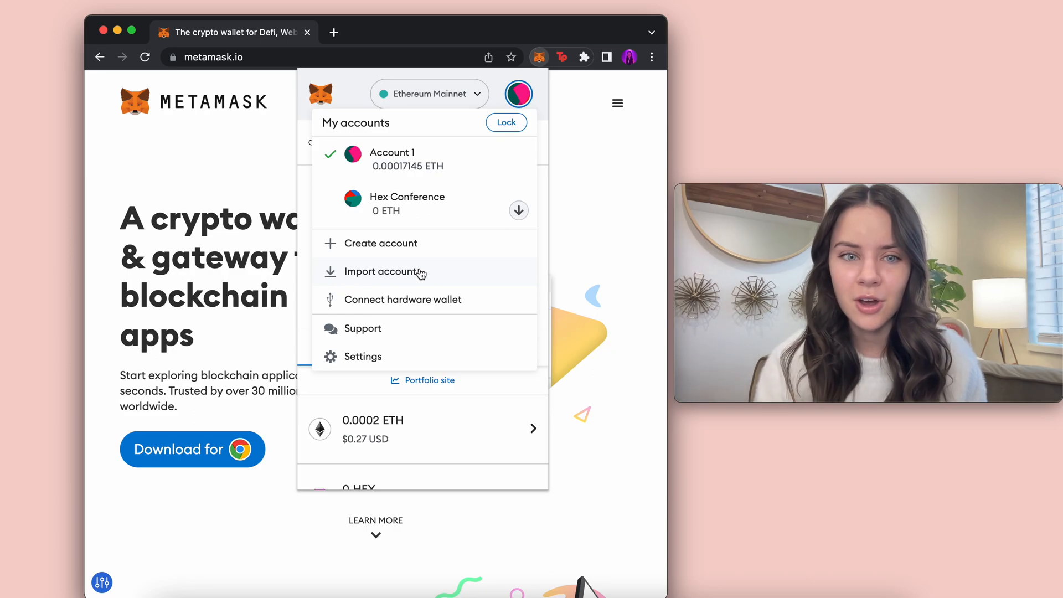
# - Begin importing an account and choose Private Key as the import type
pyautogui.click(380, 271)
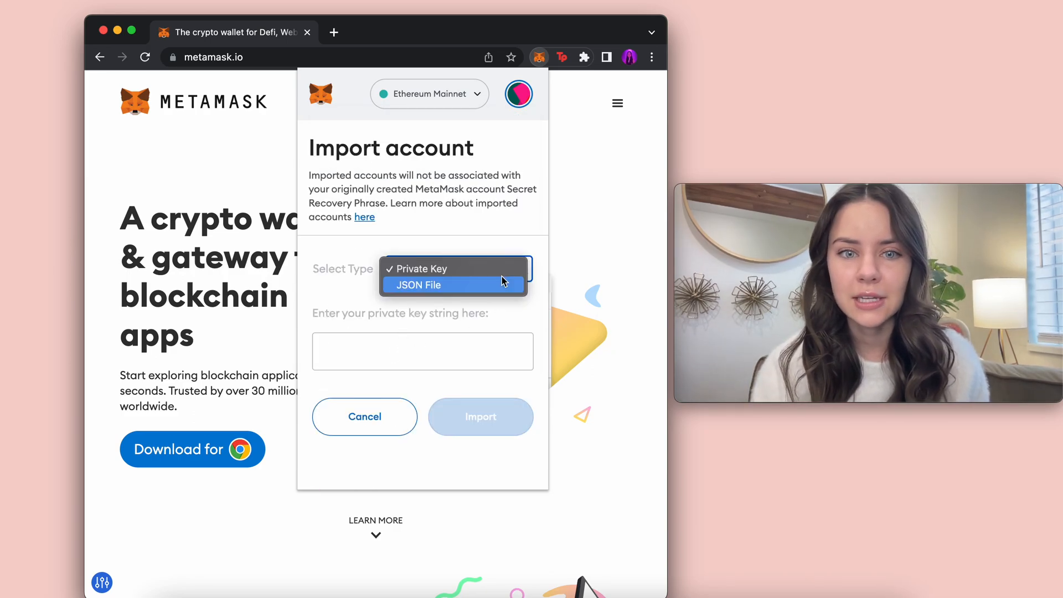
pyautogui.click(424, 268)
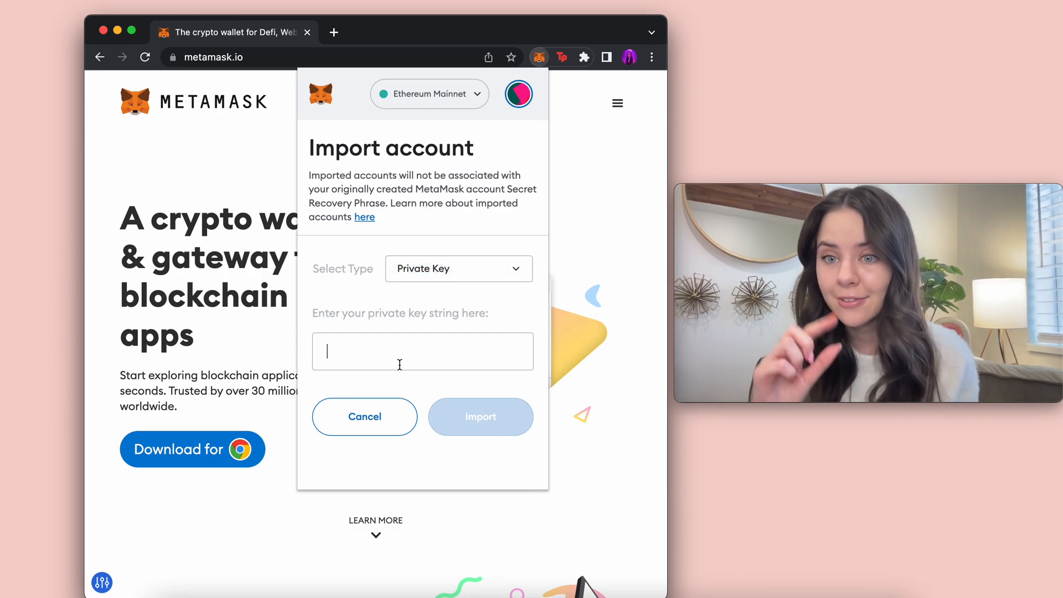
# - Enter the private key and import the account, showing its 0.0007 ETH balance
pyautogui.write('•')
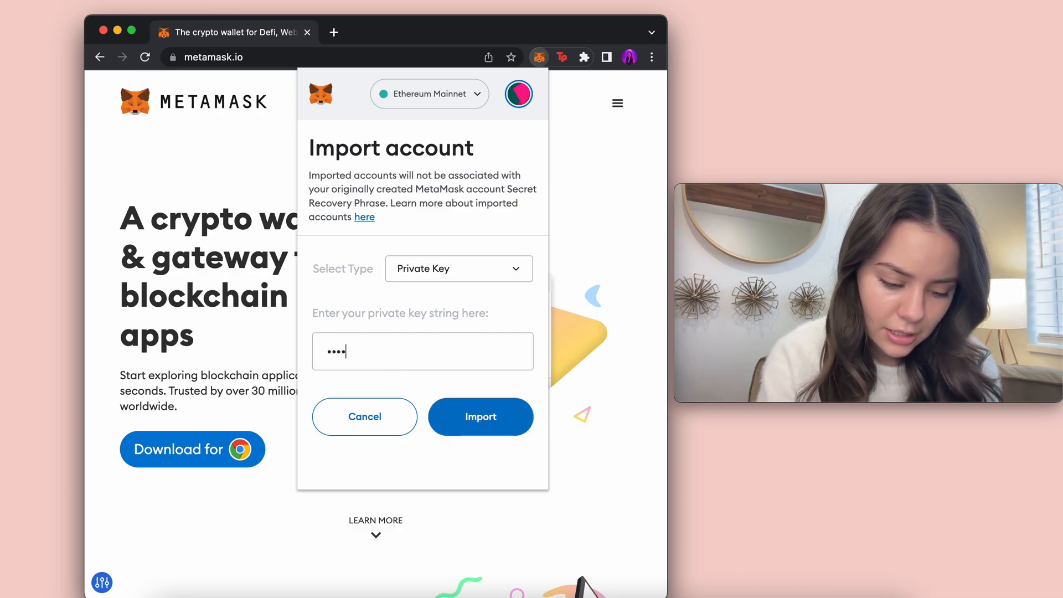
pyautogui.write('••')
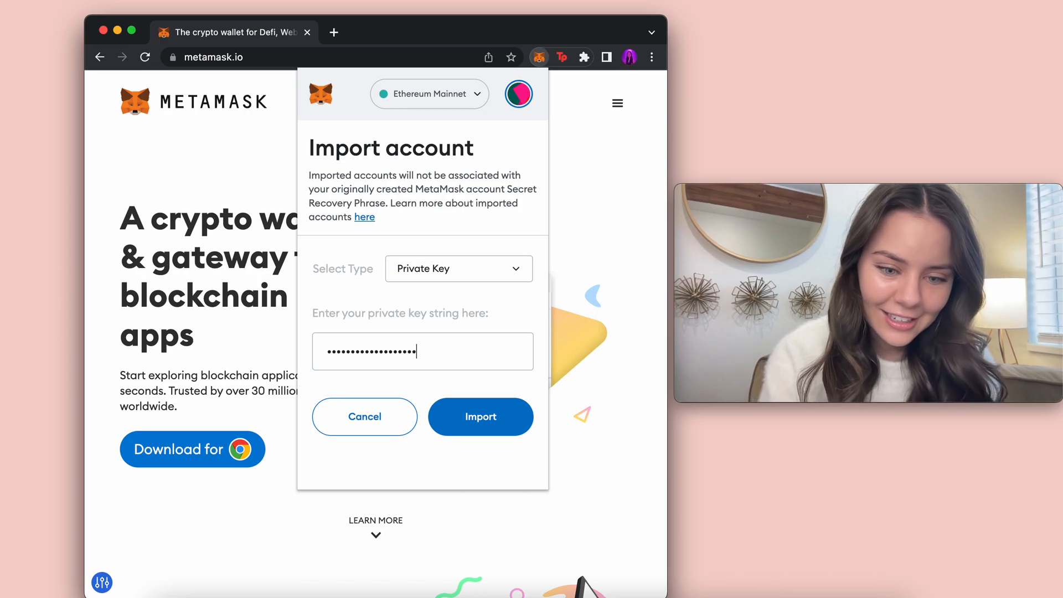
pyautogui.write('x')
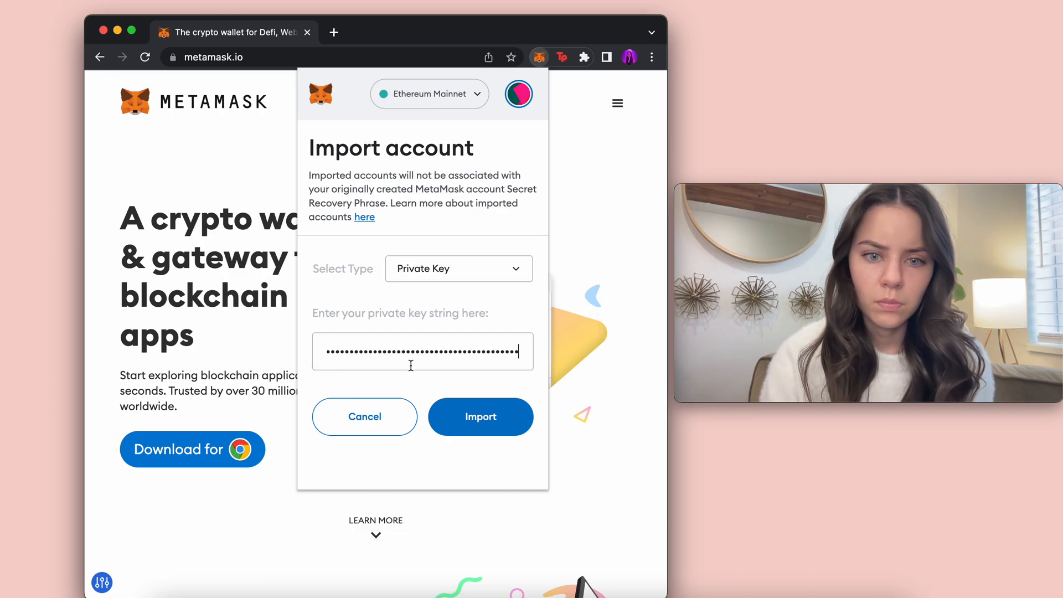
pyautogui.click(479, 416)
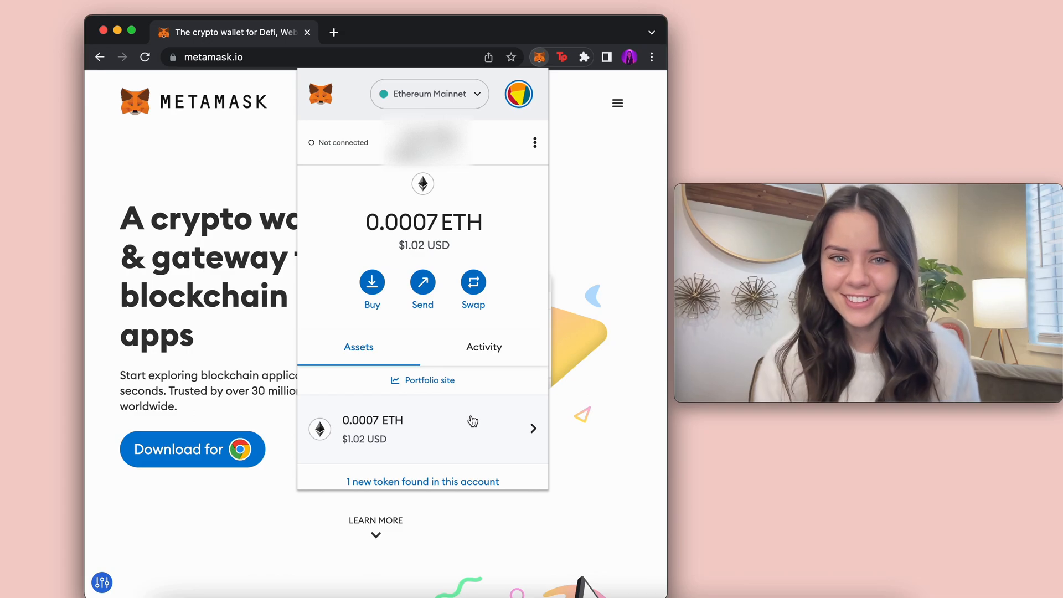
pyautogui.moveTo(624, 335)
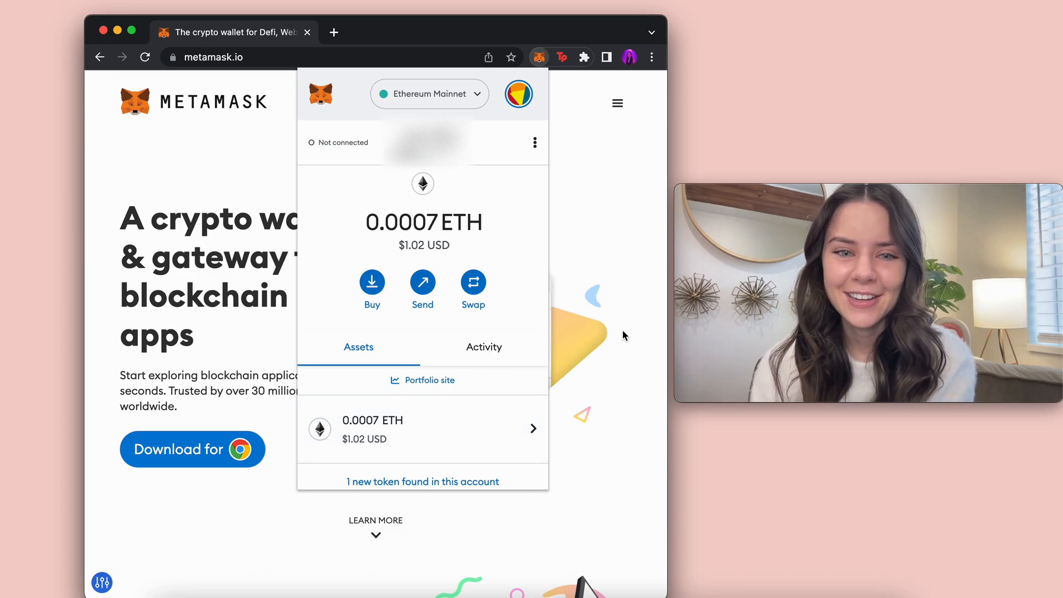